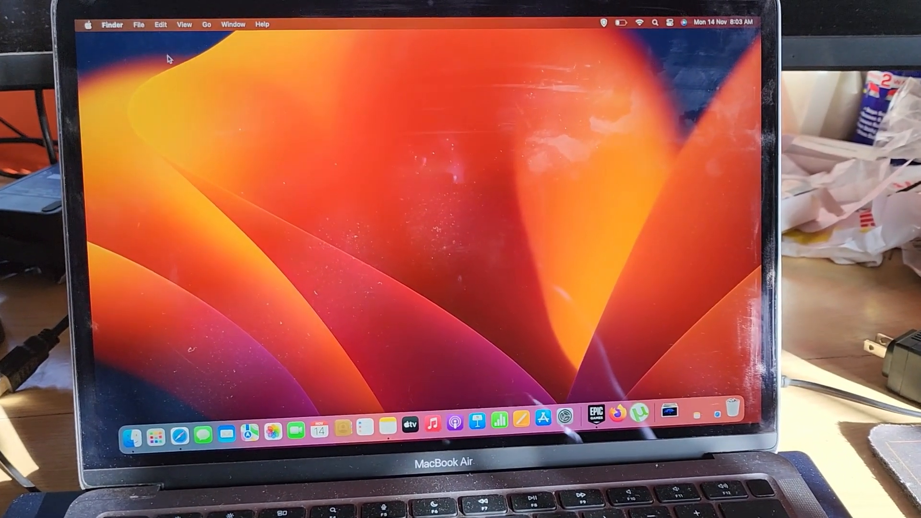
Open the Apple menu from the top-left corner of the menu bar.
left_click(92, 24)
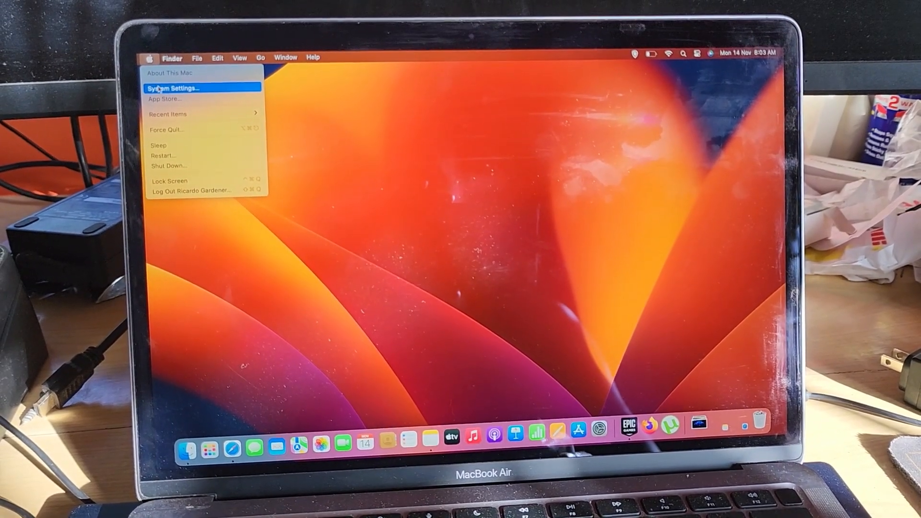
Launch System Settings from the Apple menu, landing on the General page.
left_click(173, 88)
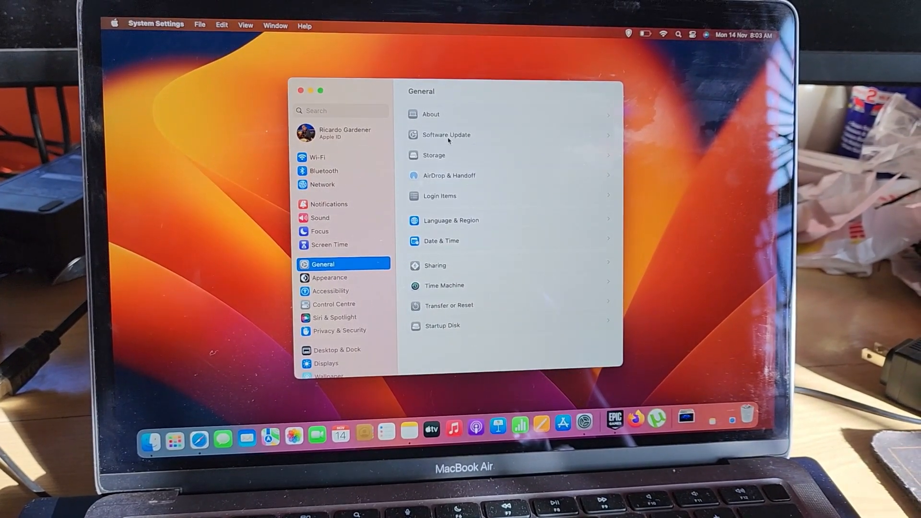
Show the Software Update page listing macOS Ventura 13.0.1 (605.9 MB) for installation.
left_click(446, 135)
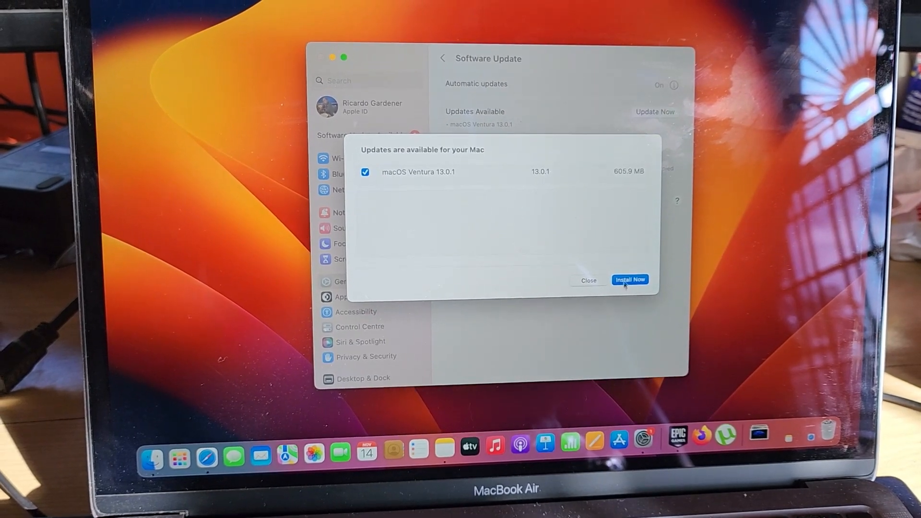
Start installing the ticked macOS Ventura 13.0.1 update, triggering the connect-to-power warning.
left_click(630, 280)
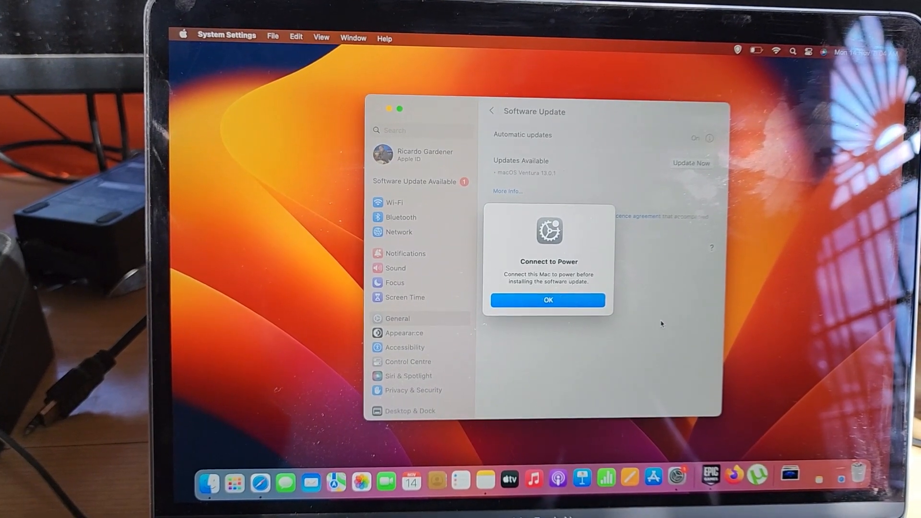
Dismiss the power warning and begin the macOS Ventura 13.0.1 update.
left_click(548, 300)
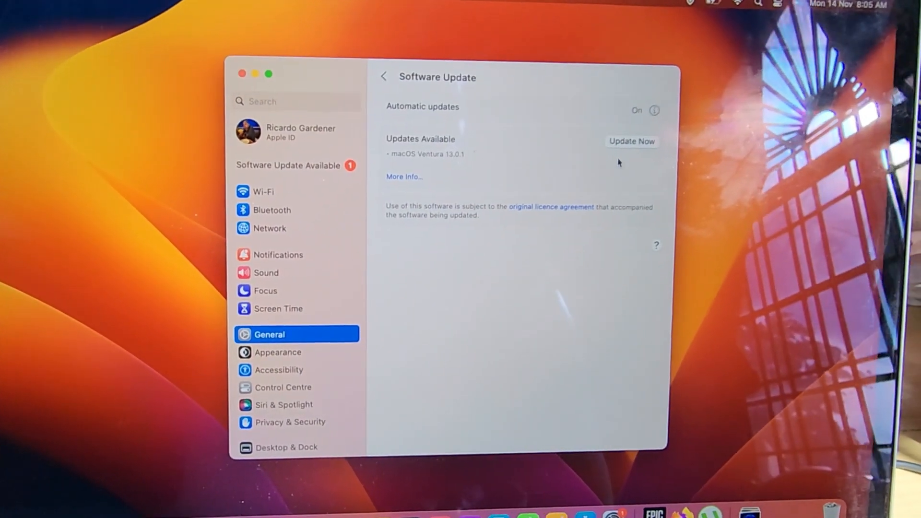
left_click(632, 141)
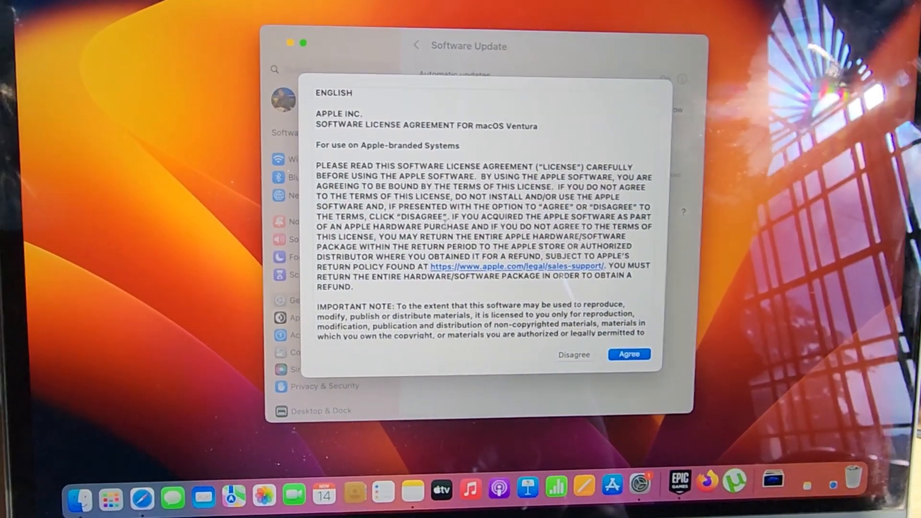
Accept the Ventura licence agreement and minimise System Settings while 13.0.1 downloads.
left_click(628, 354)
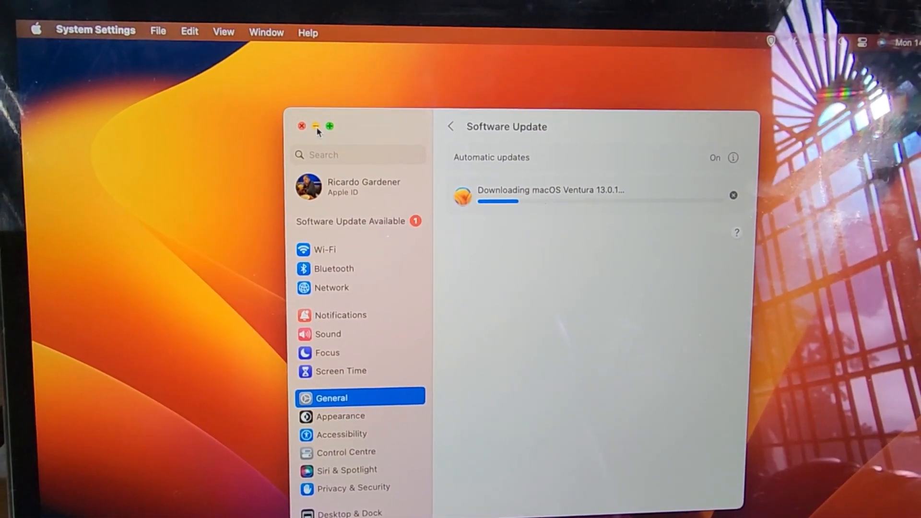
left_click(301, 125)
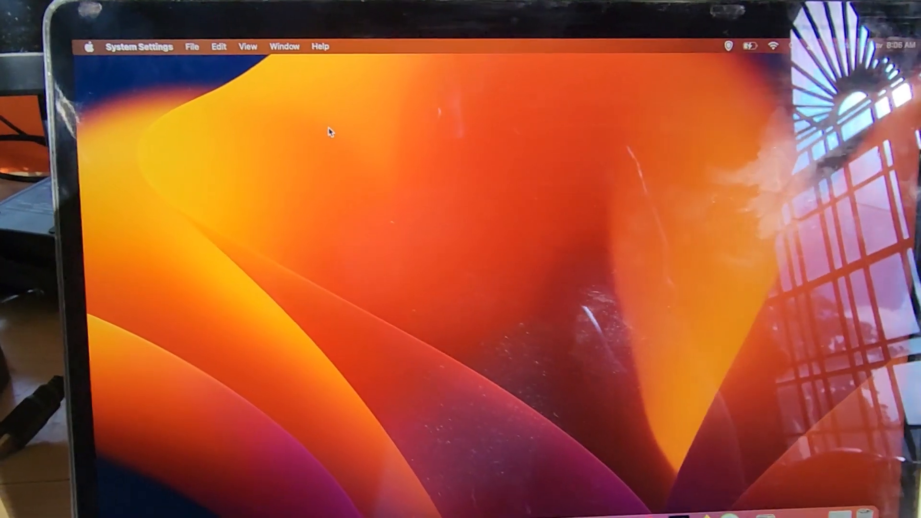